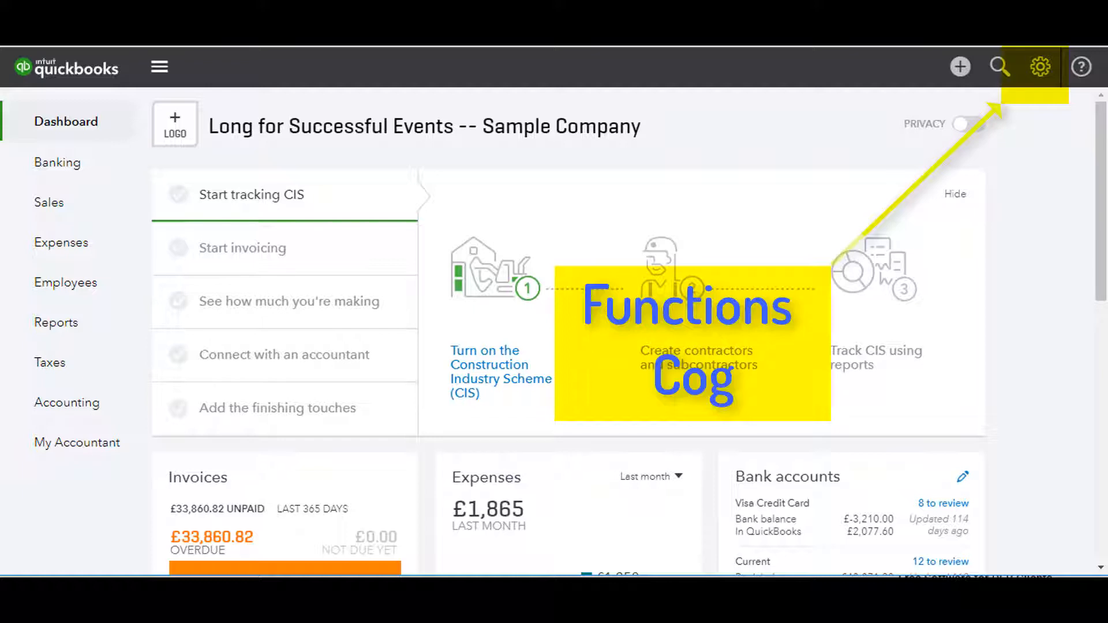
Go from the gear menu to the full Chart of Accounts list.
{"action": "left_click", "coordinate": [1038, 68]}
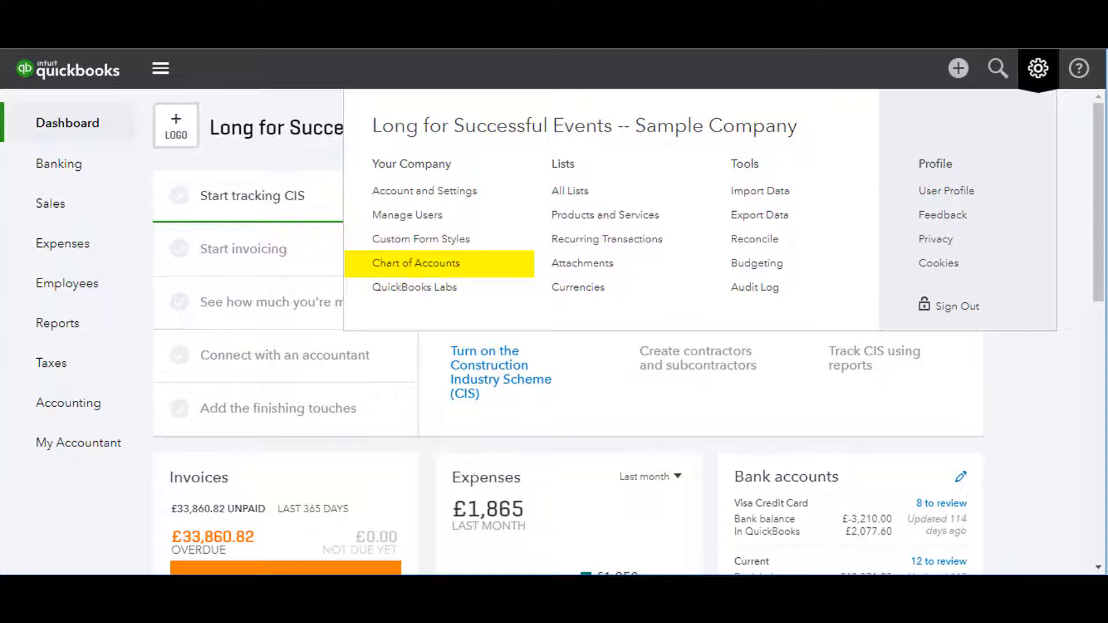
{"action": "left_click", "coordinate": [417, 264]}
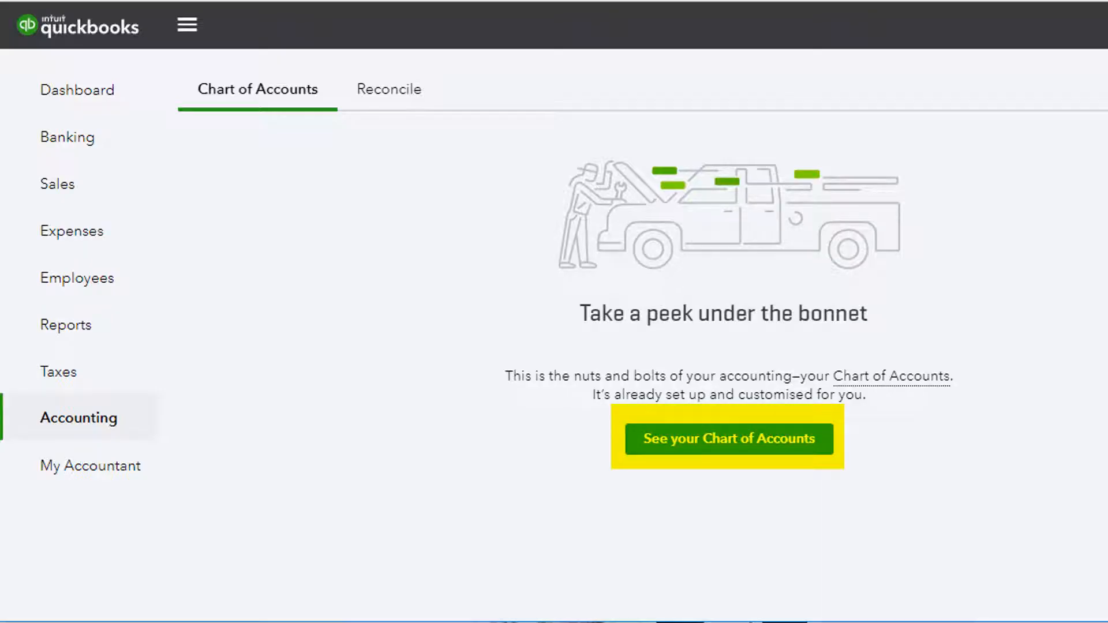
{"action": "left_click", "coordinate": [729, 439]}
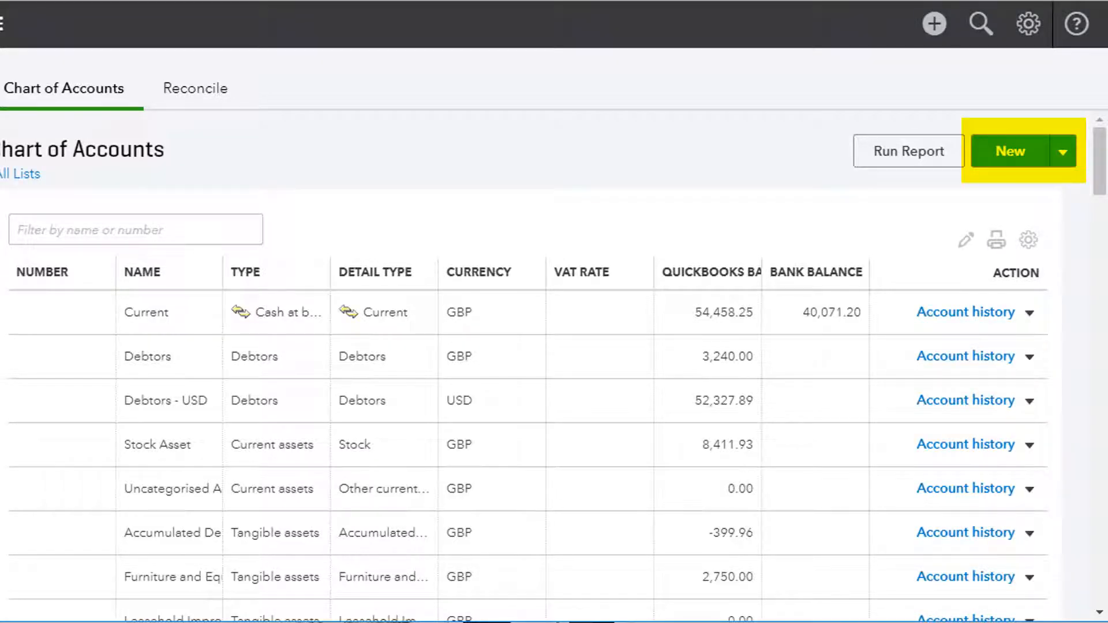
Start a new account with type Cash at bank and in hand, detail type Cash on hand.
{"action": "left_click", "coordinate": [1011, 150]}
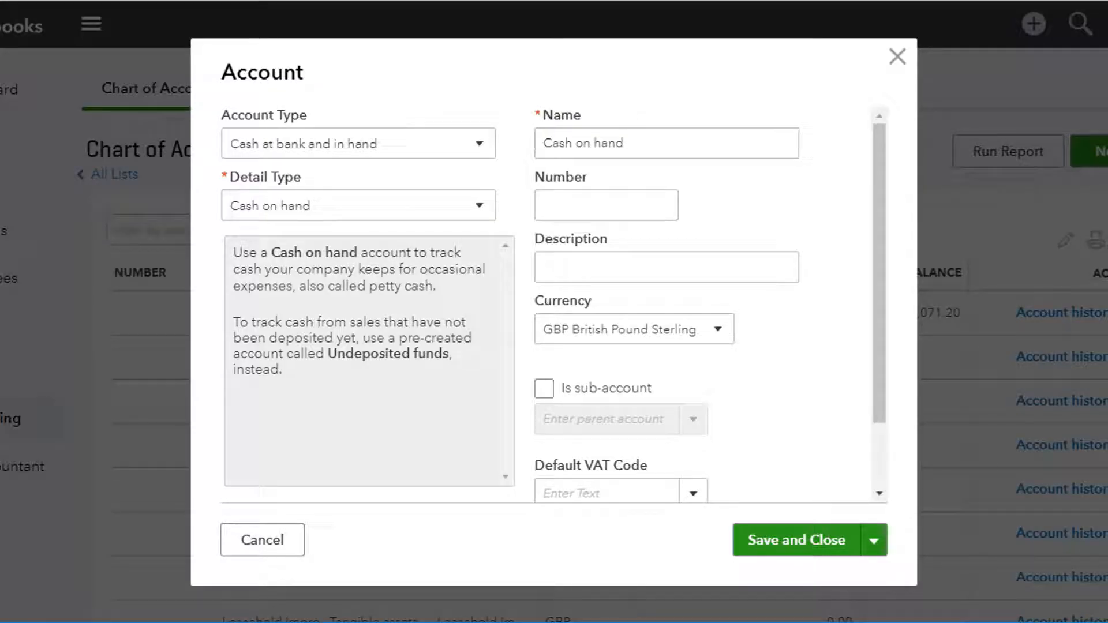
{"action": "left_click", "coordinate": [358, 143]}
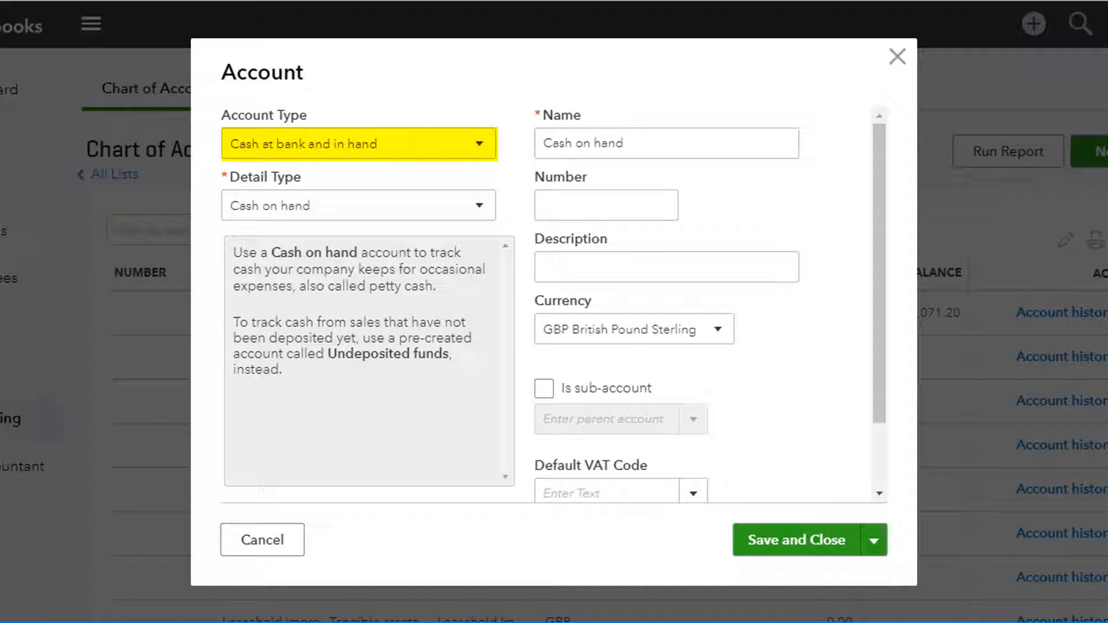
{"action": "left_click", "coordinate": [356, 143]}
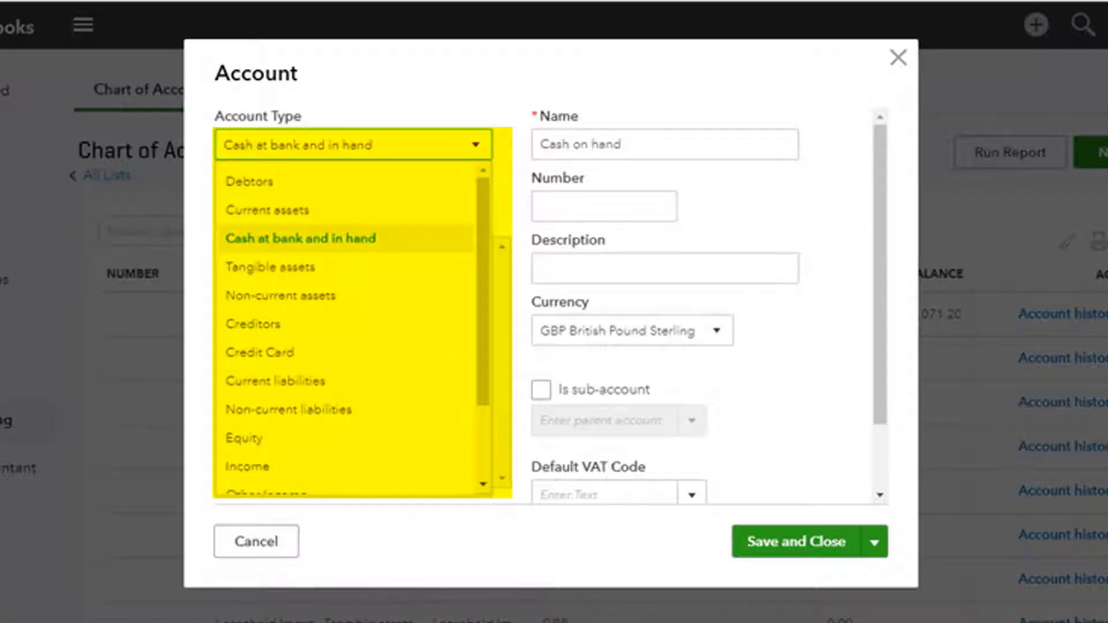
{"action": "left_click", "coordinate": [300, 238]}
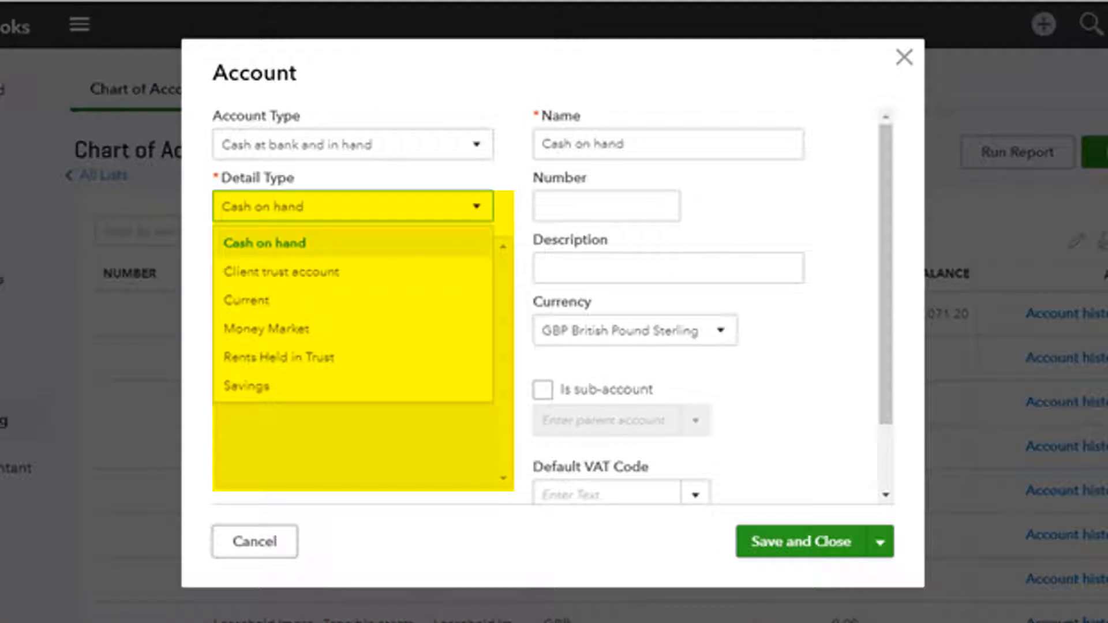
{"action": "left_click", "coordinate": [264, 244]}
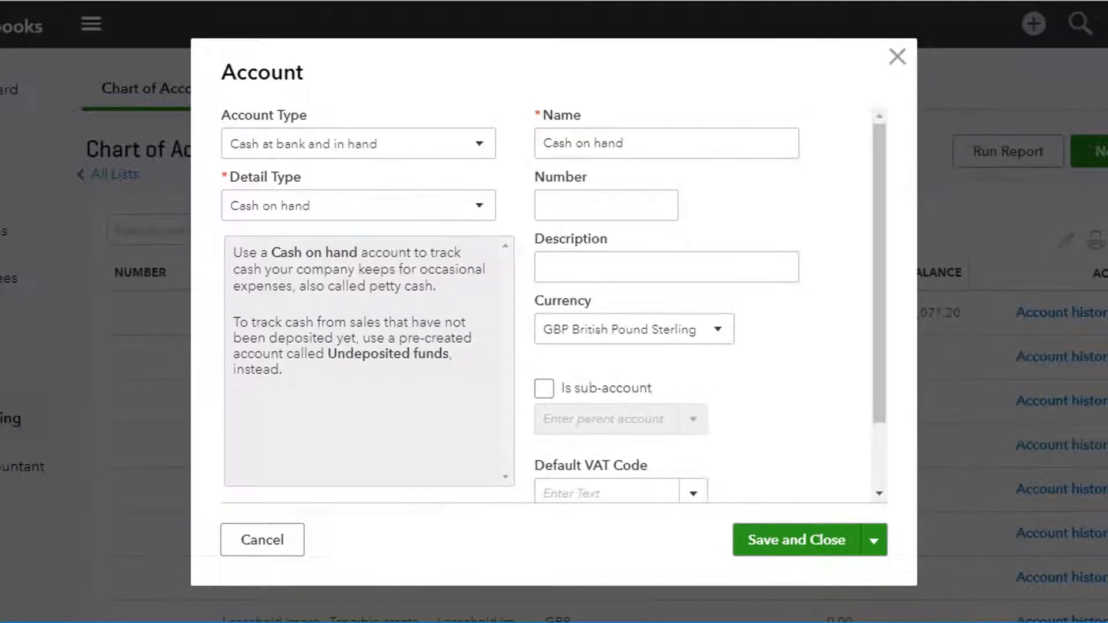
Keep the name 'Cash on hand', leave Default VAT Code blank, and save and close.
{"action": "triple_click", "coordinate": [665, 143]}
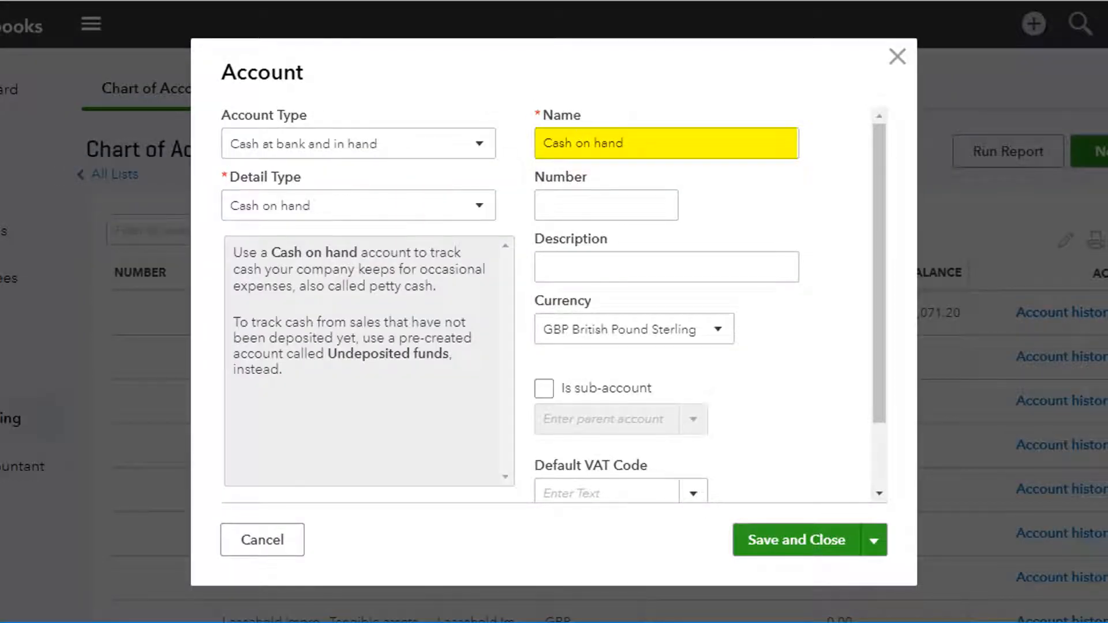
{"action": "left_click", "coordinate": [606, 206]}
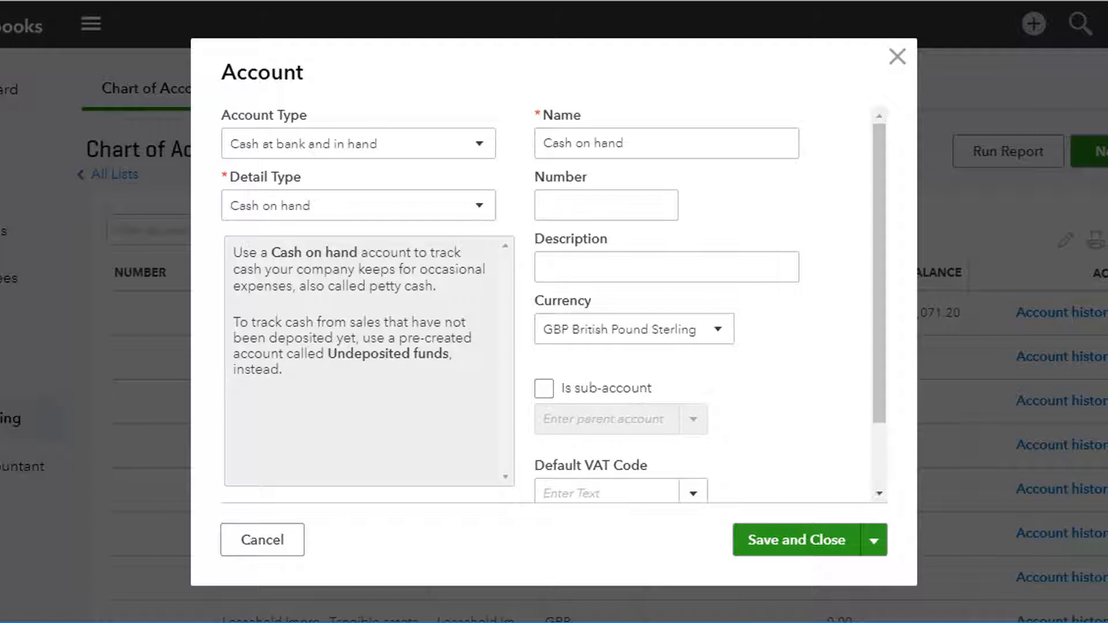
{"action": "left_click", "coordinate": [606, 492]}
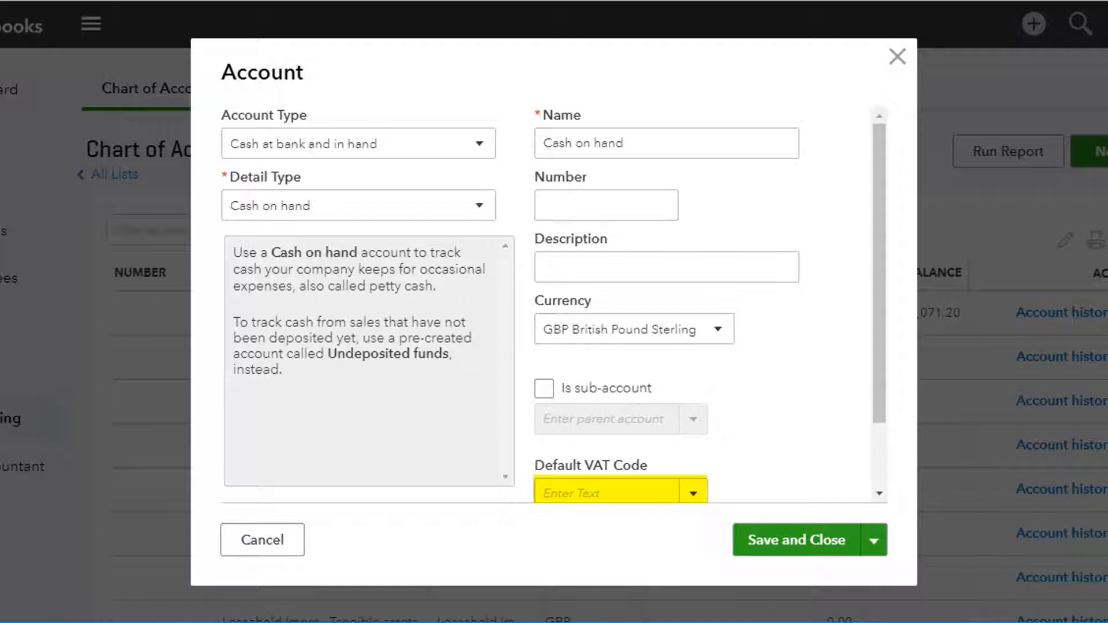
{"action": "left_click", "coordinate": [692, 493]}
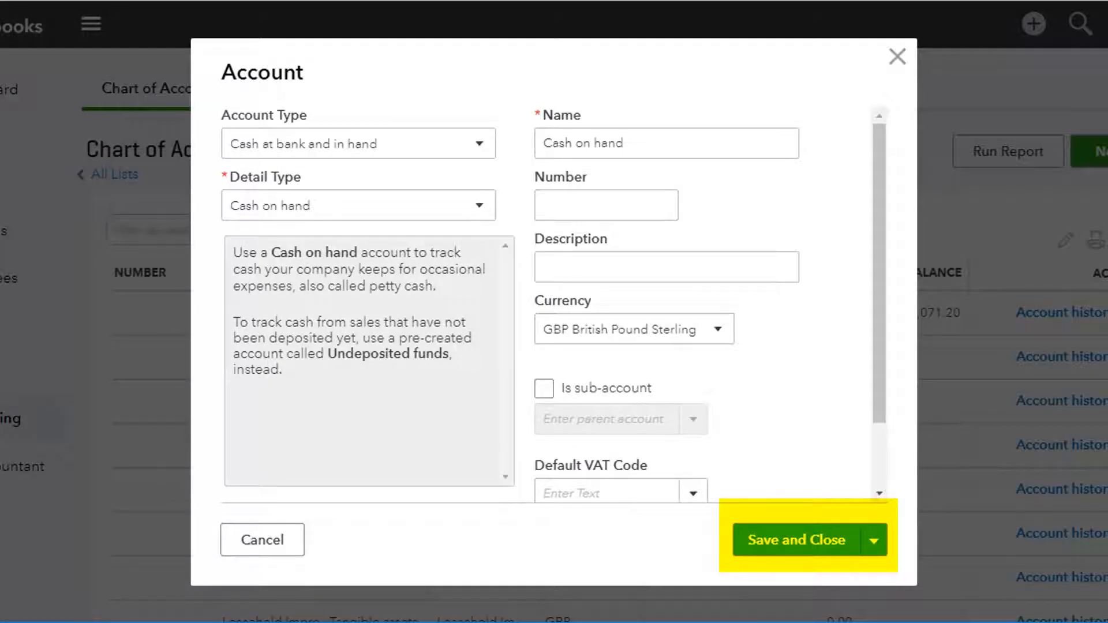
{"action": "left_click", "coordinate": [794, 540]}
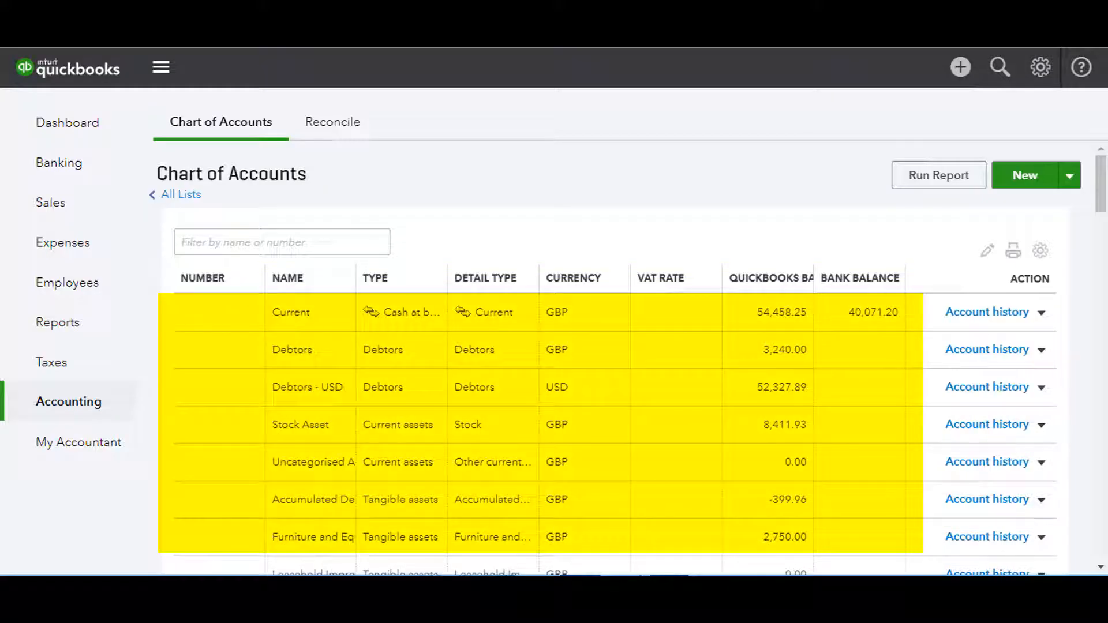